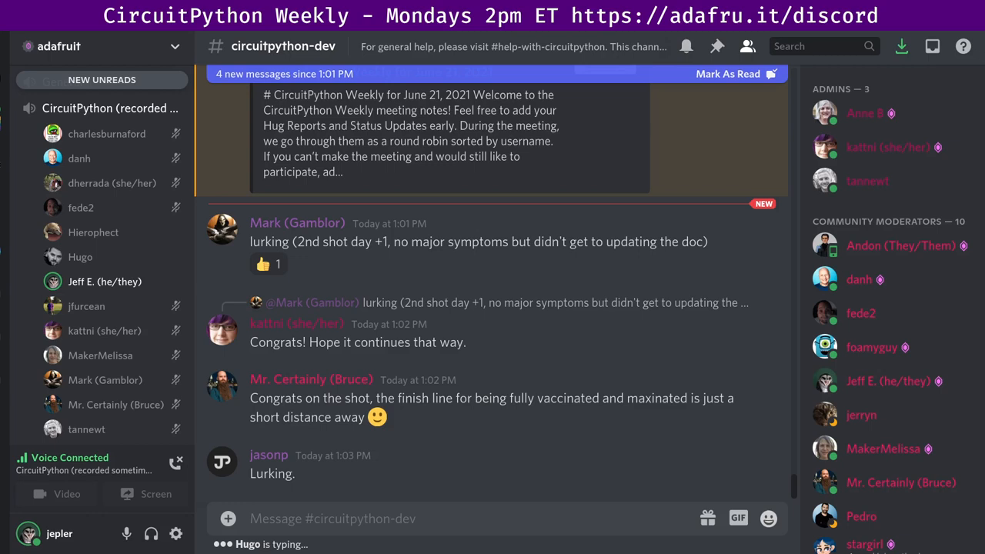
- Scroll #circuitpython-dev past the Python 3.10 tweet to the keyswitch handling YouTube preview
{"action": "left_click", "coordinate": [267, 264]}
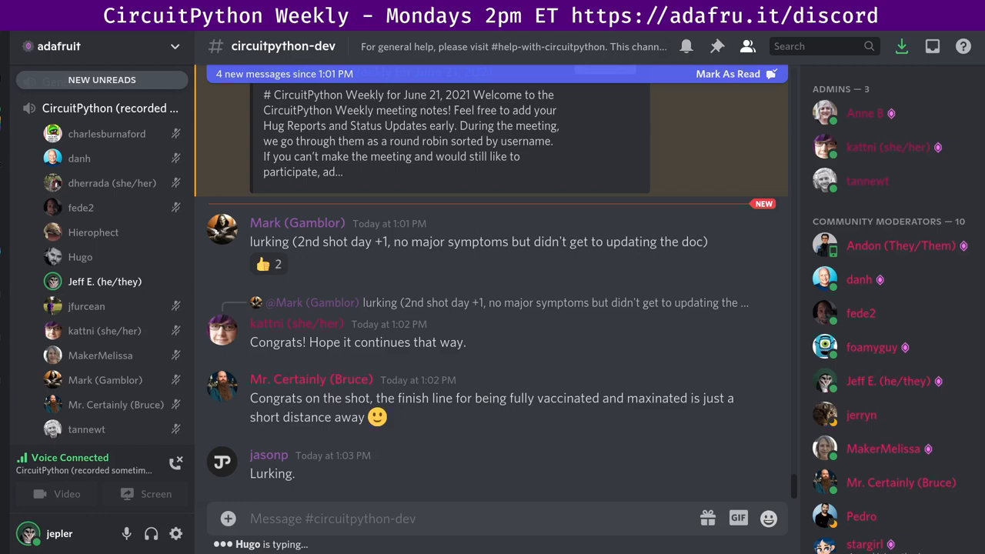
{"action": "left_click", "coordinate": [262, 264]}
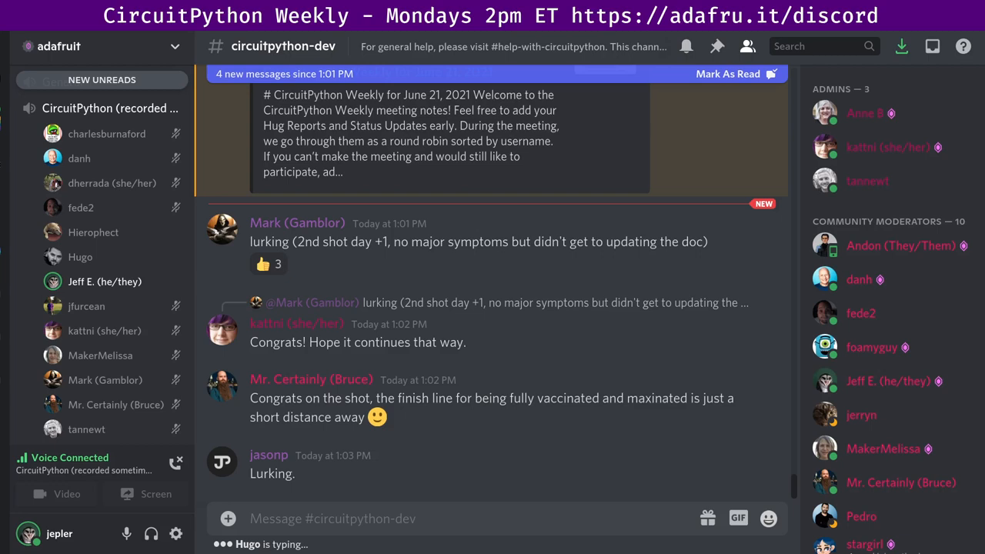
{"action": "left_click", "coordinate": [268, 263]}
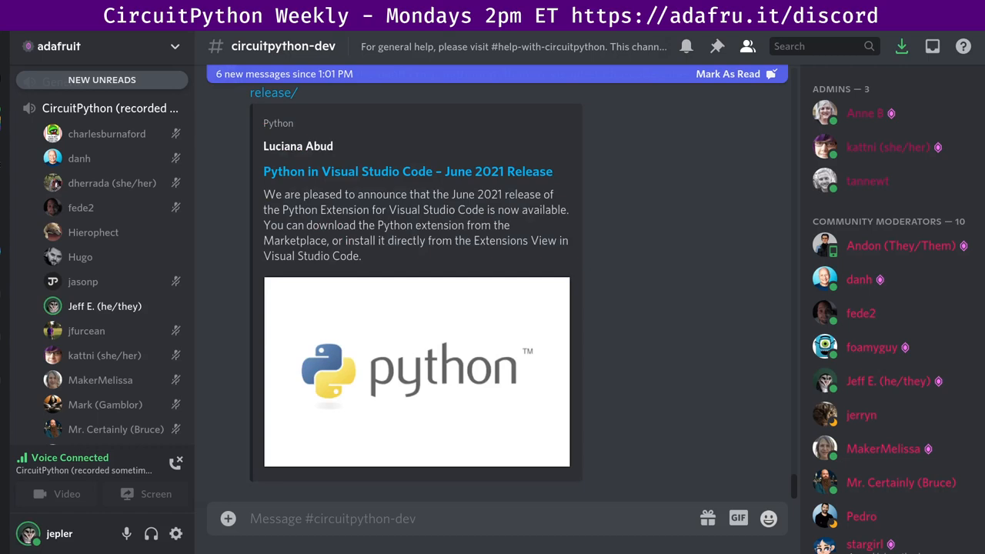
{"action": "scroll", "scroll_direction": "down", "scroll_amount": 3}
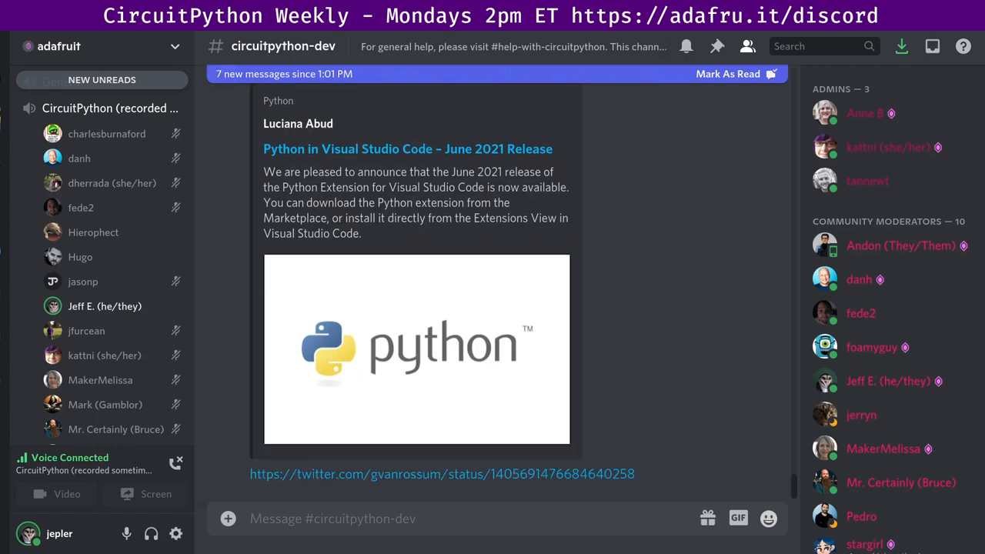
{"action": "scroll", "scroll_direction": "down", "scroll_amount": 3}
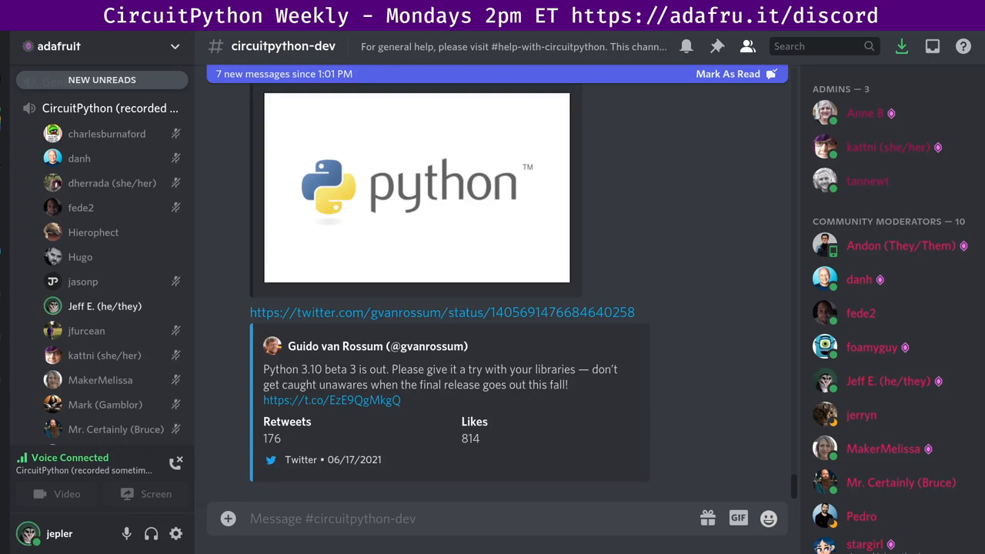
{"action": "scroll", "scroll_direction": "down", "scroll_amount": 3}
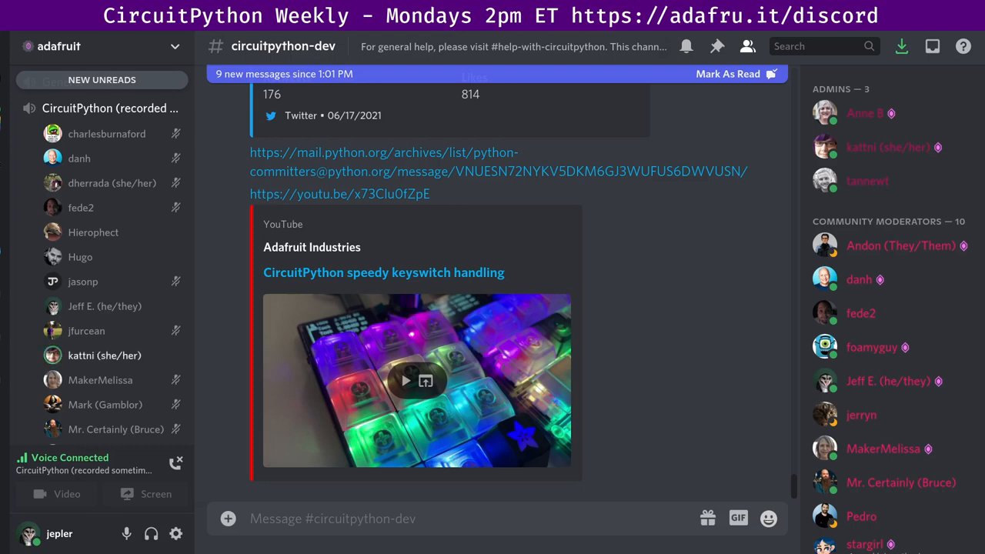
{"action": "scroll", "scroll_direction": "down", "scroll_amount": 3}
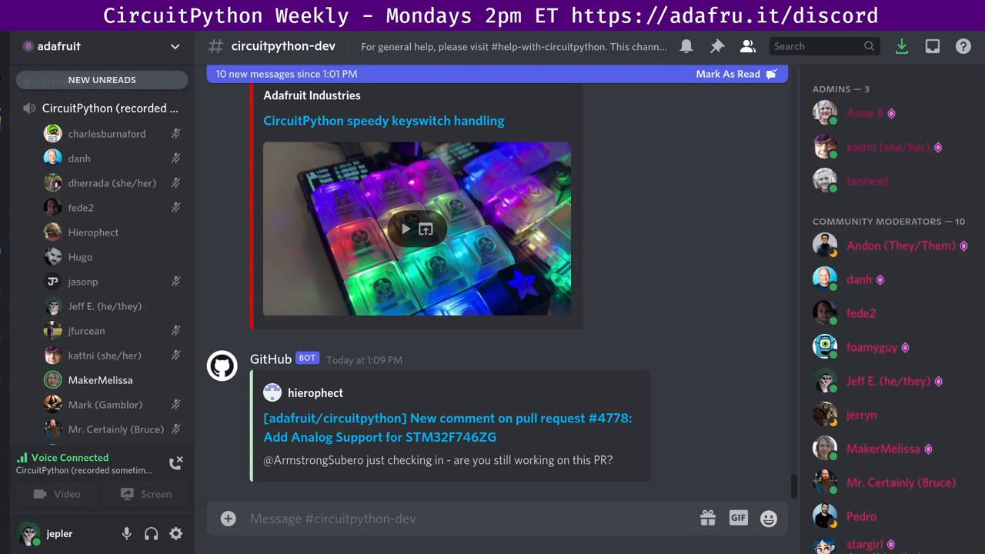
{"action": "mouse_move", "coordinate": [104, 306]}
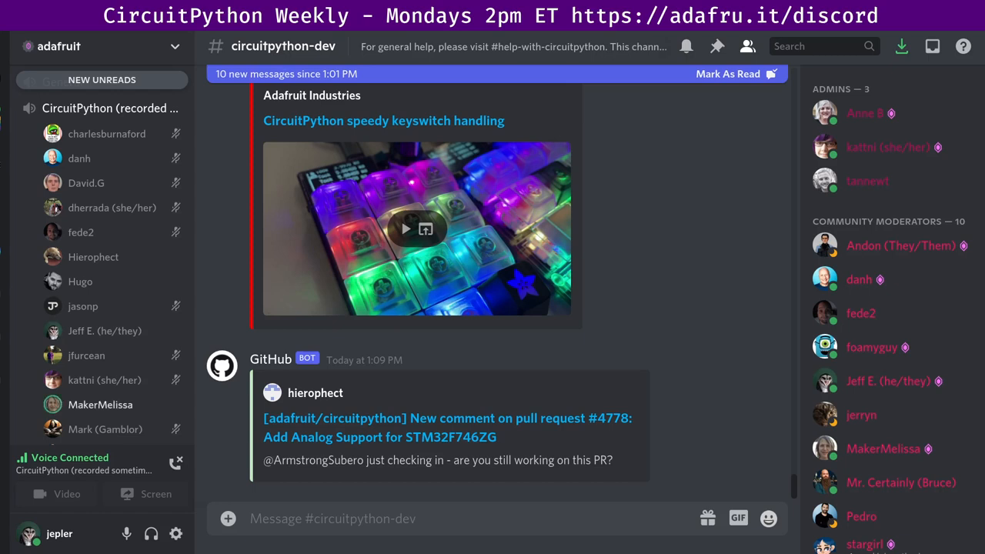
{"action": "scroll", "scroll_direction": "down", "scroll_amount": 3}
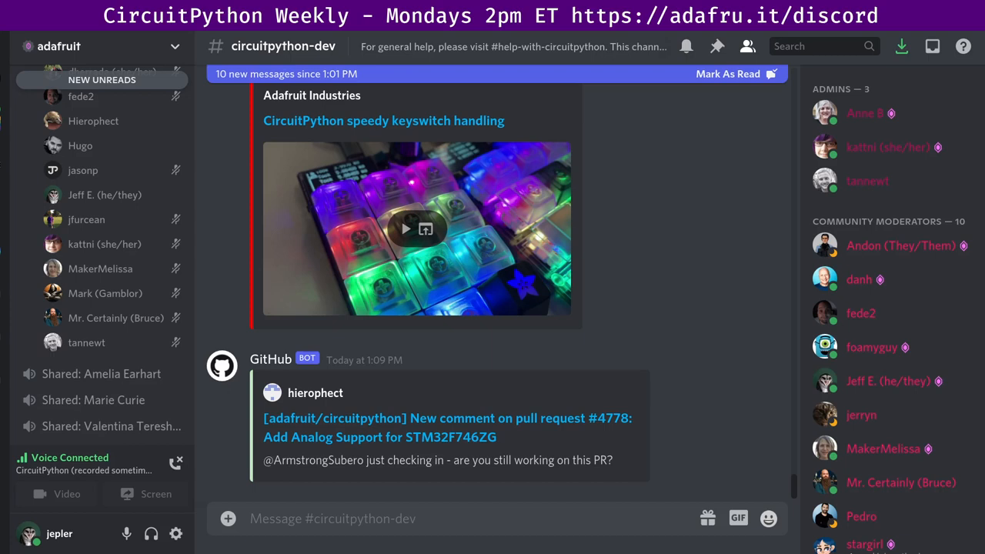
- Scroll the sidebar below the voice participants to show the Shared voice channels
{"action": "scroll", "scroll_direction": "down", "scroll_amount": 3}
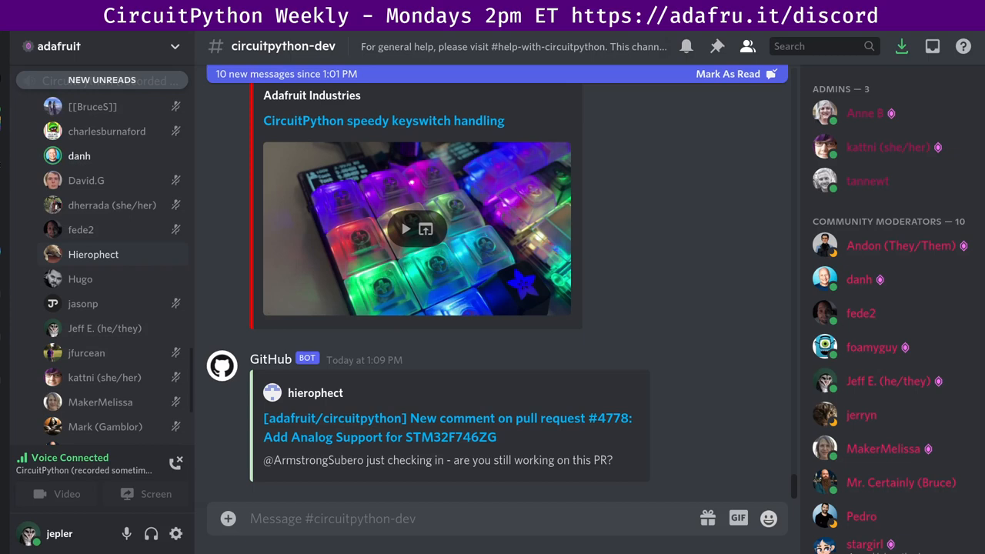
{"action": "mouse_move", "coordinate": [78, 156]}
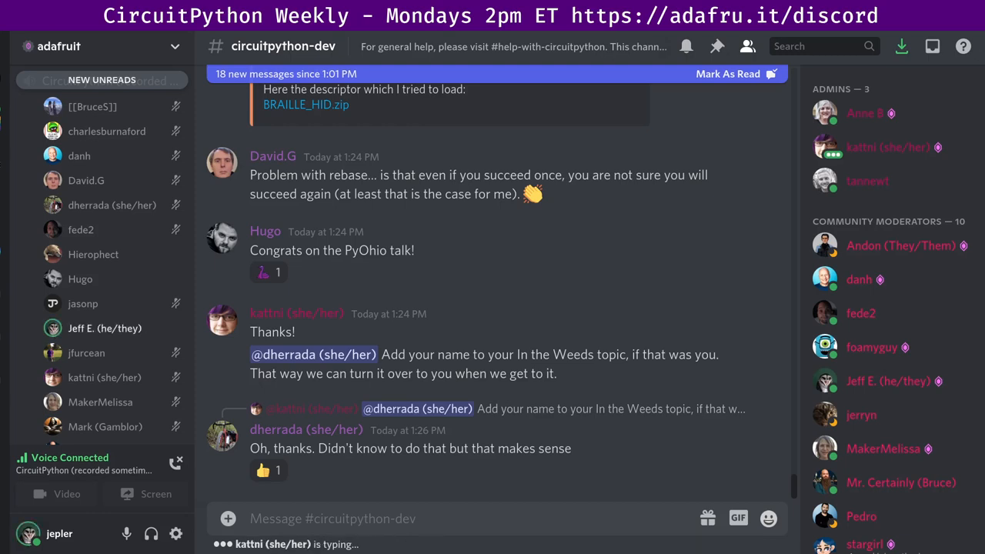
- Scroll #circuitpython-dev to Hierophect's sleep memory reserve API review proposal
{"action": "scroll", "scroll_direction": "down", "scroll_amount": 3}
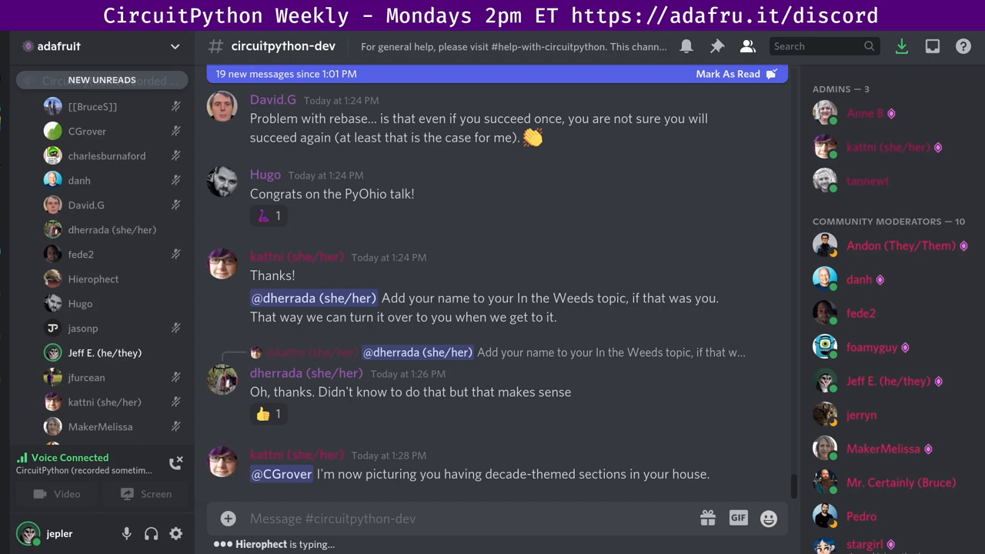
{"action": "scroll", "scroll_direction": "down", "scroll_amount": 3}
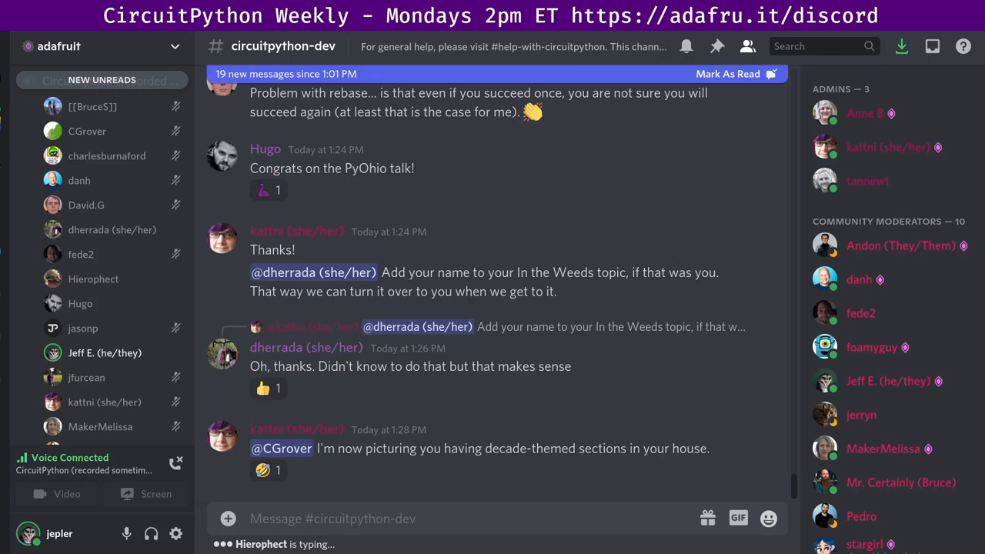
{"action": "left_click", "coordinate": [262, 470]}
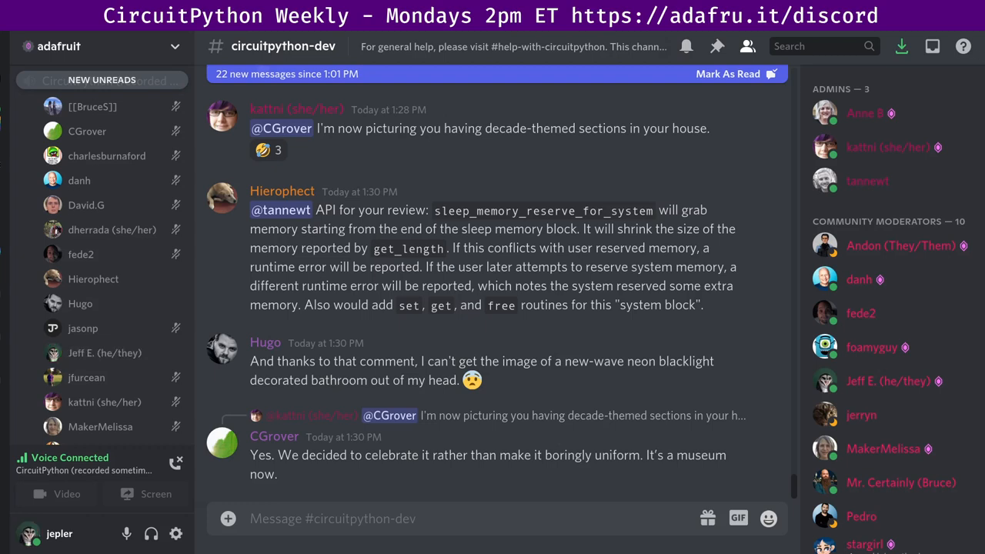
{"action": "left_click", "coordinate": [261, 150]}
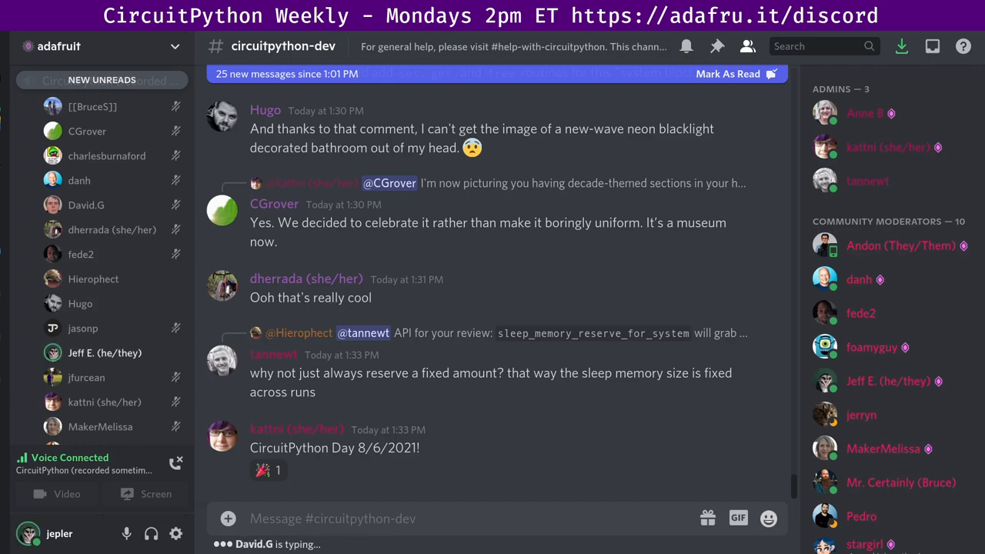
{"action": "scroll", "scroll_direction": "down", "scroll_amount": 3}
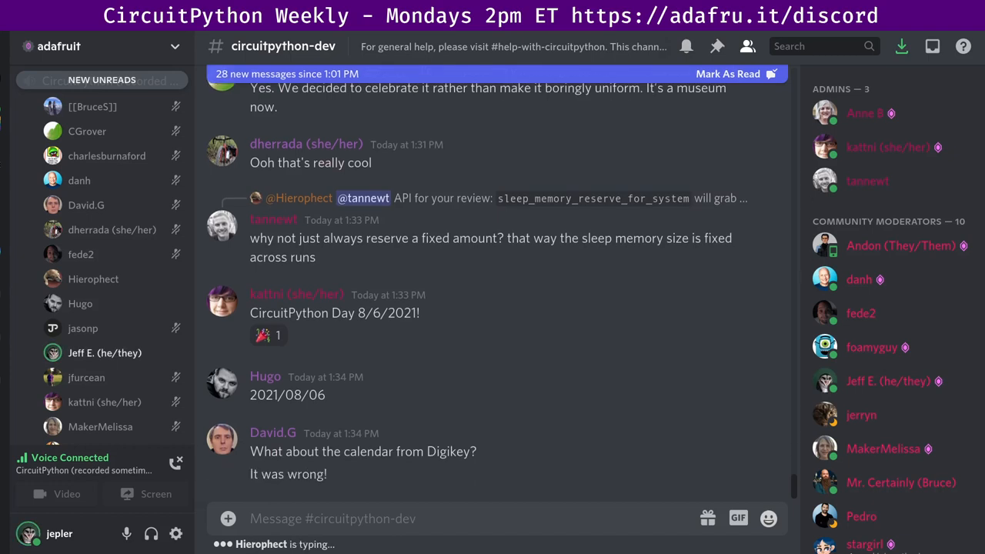
{"action": "scroll", "scroll_direction": "down", "scroll_amount": 3}
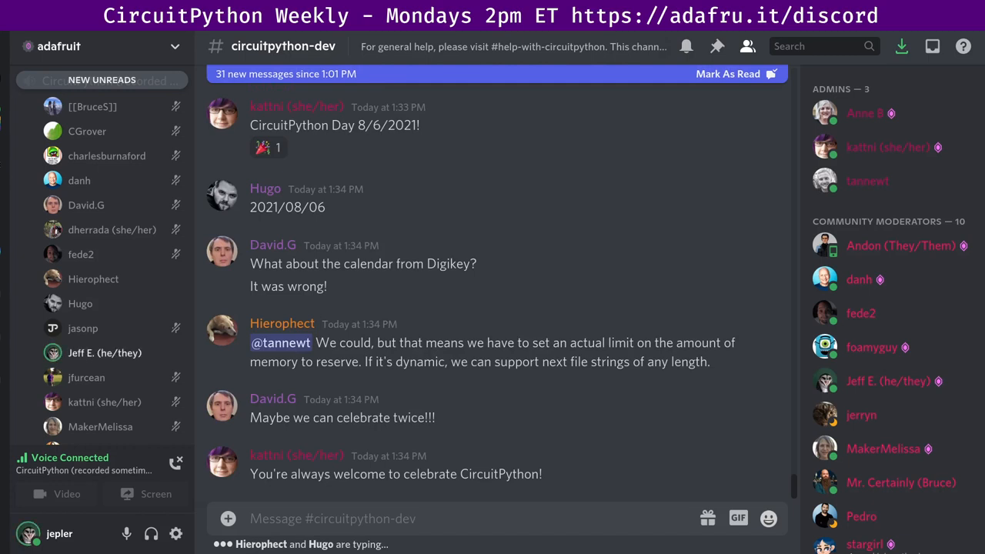
{"action": "scroll", "scroll_direction": "down", "scroll_amount": 3}
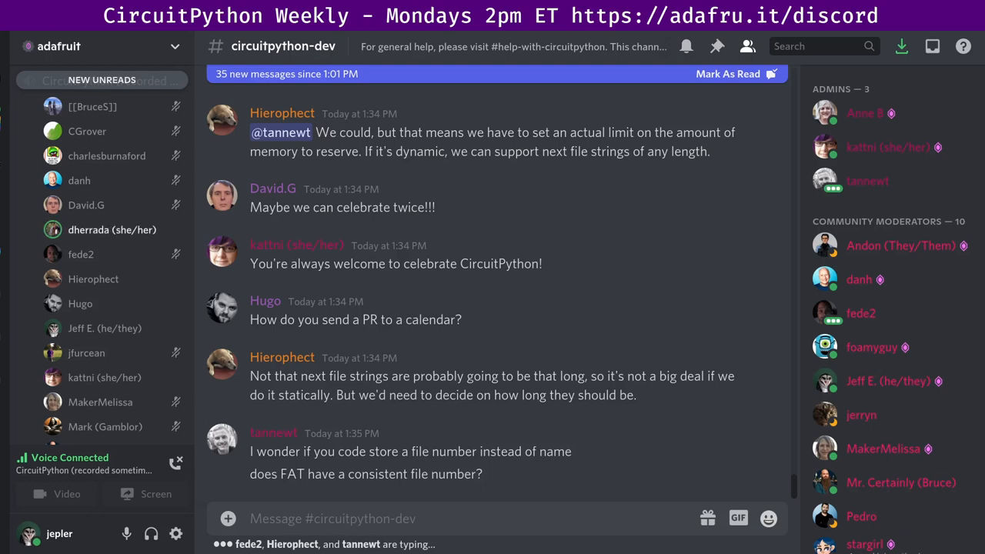
- Scroll the dev chat to tannewt's 512b sleep memory reserve decision and meeting thanks
{"action": "scroll", "scroll_direction": "down", "scroll_amount": 3}
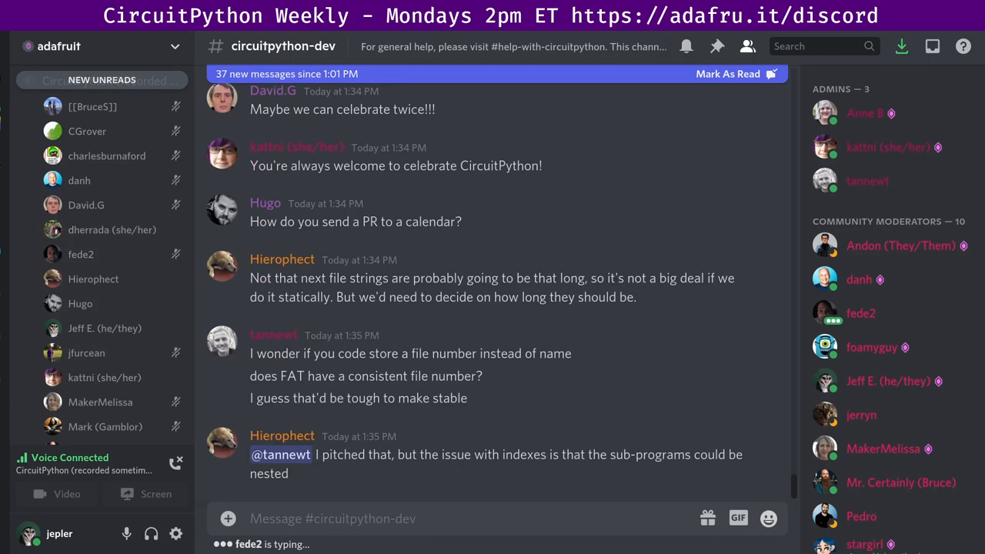
{"action": "scroll", "scroll_direction": "down", "scroll_amount": 3}
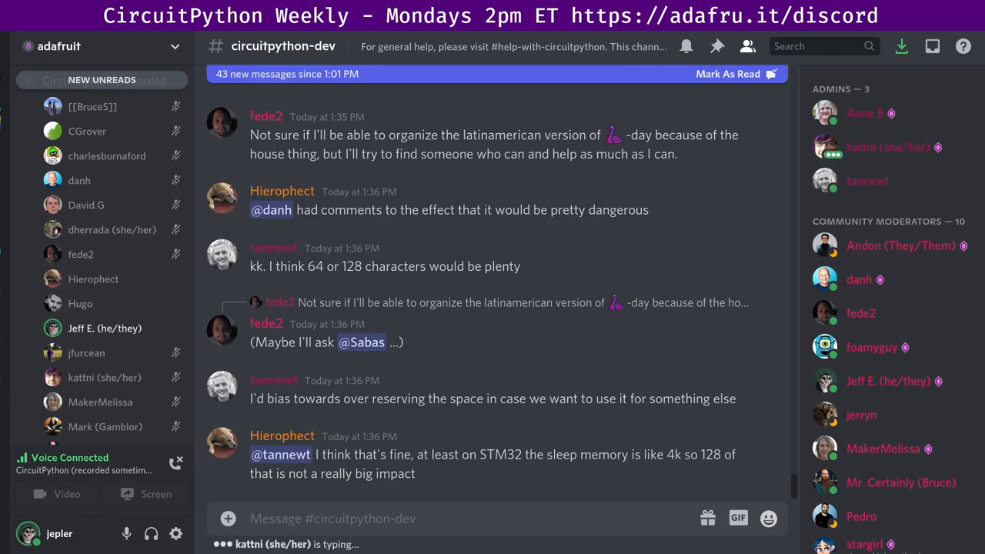
{"action": "scroll", "scroll_direction": "down", "scroll_amount": 3}
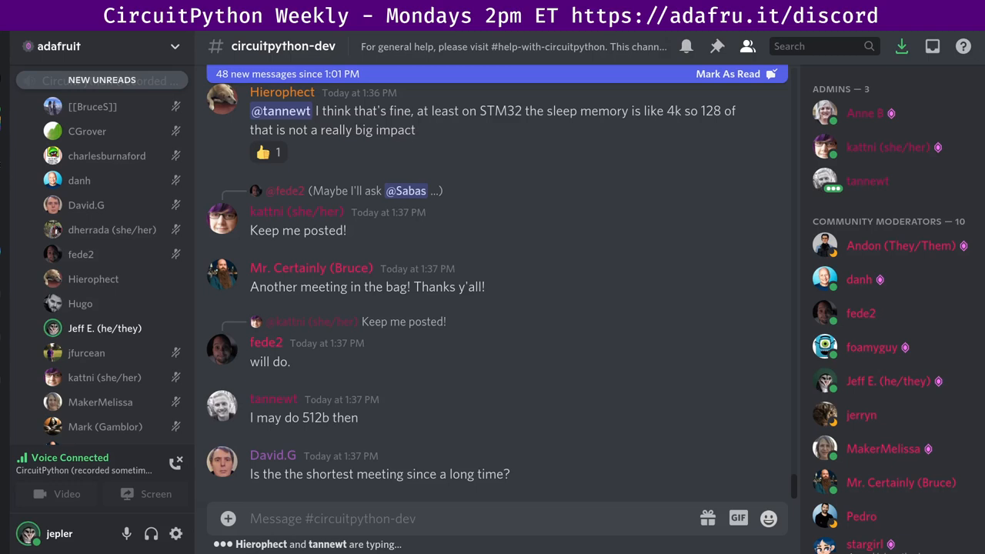
- Scroll to tannewt's reply that meetings likely get shorter in summer
{"action": "scroll", "scroll_direction": "down", "scroll_amount": 3}
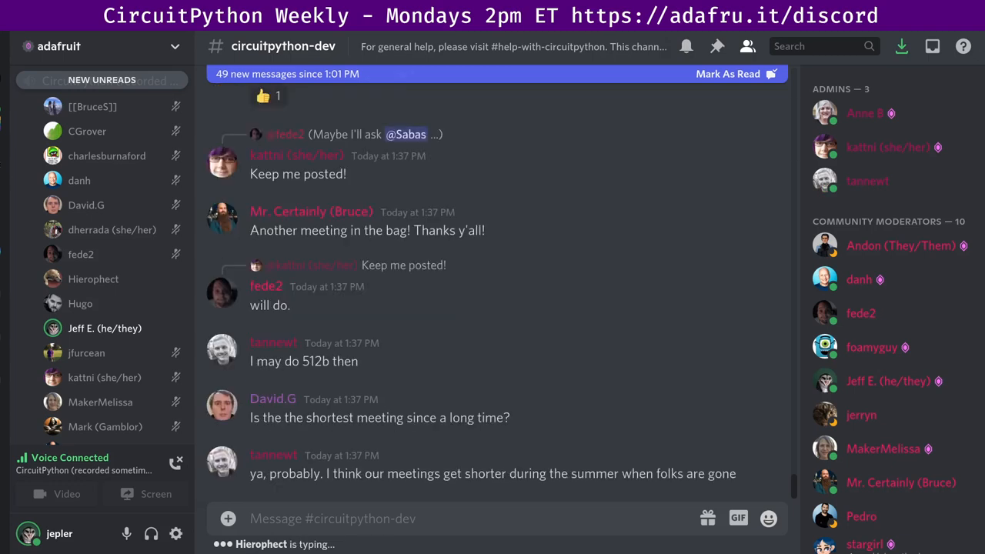